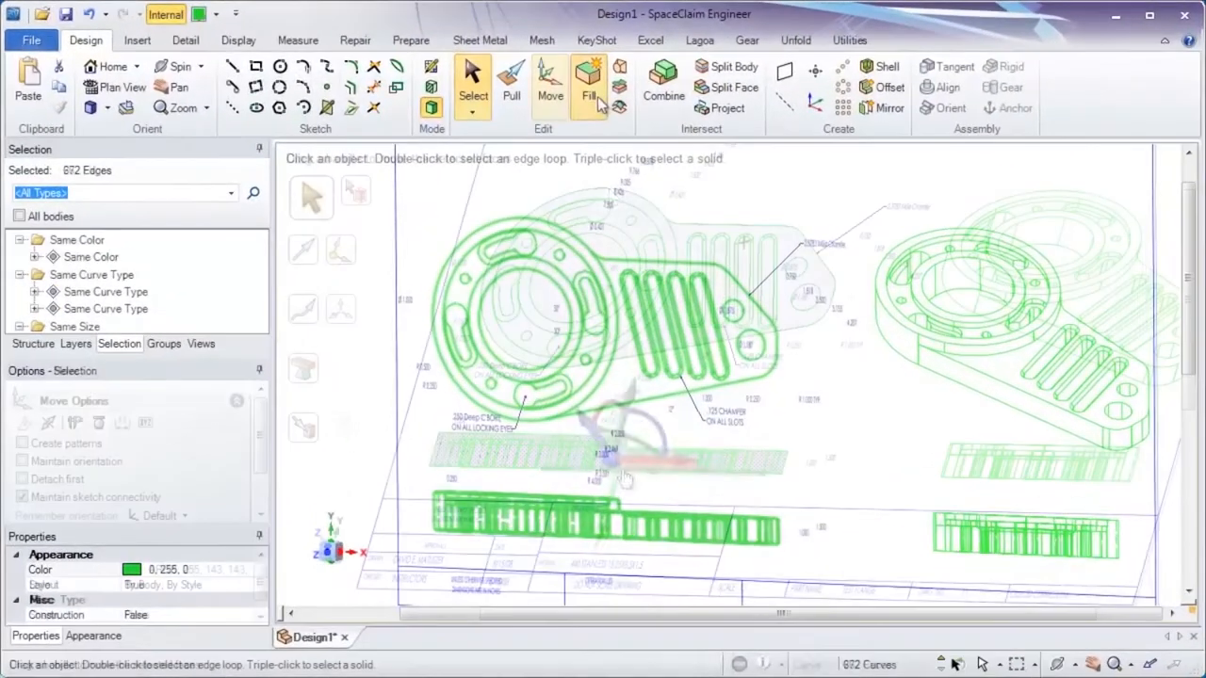
Rotate the selected drawing view's faces 90° upright with the Move handle.
{"action": "left_click", "coordinate": [550, 85]}
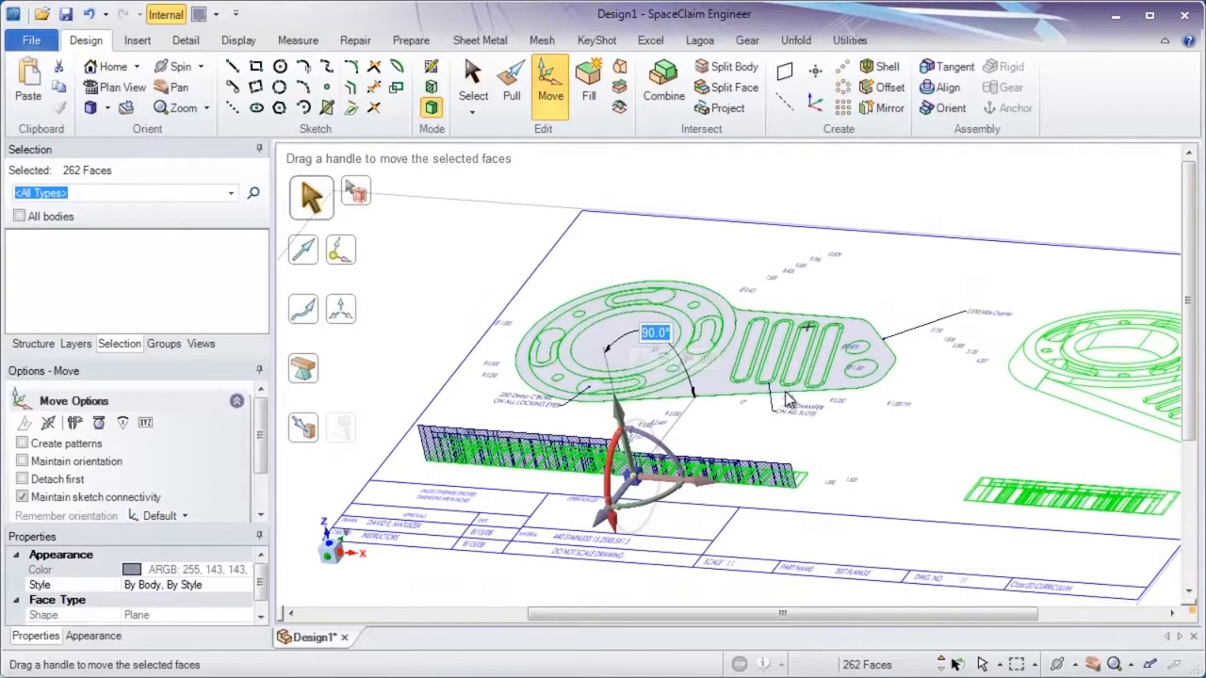
{"action": "left_click", "coordinate": [511, 85]}
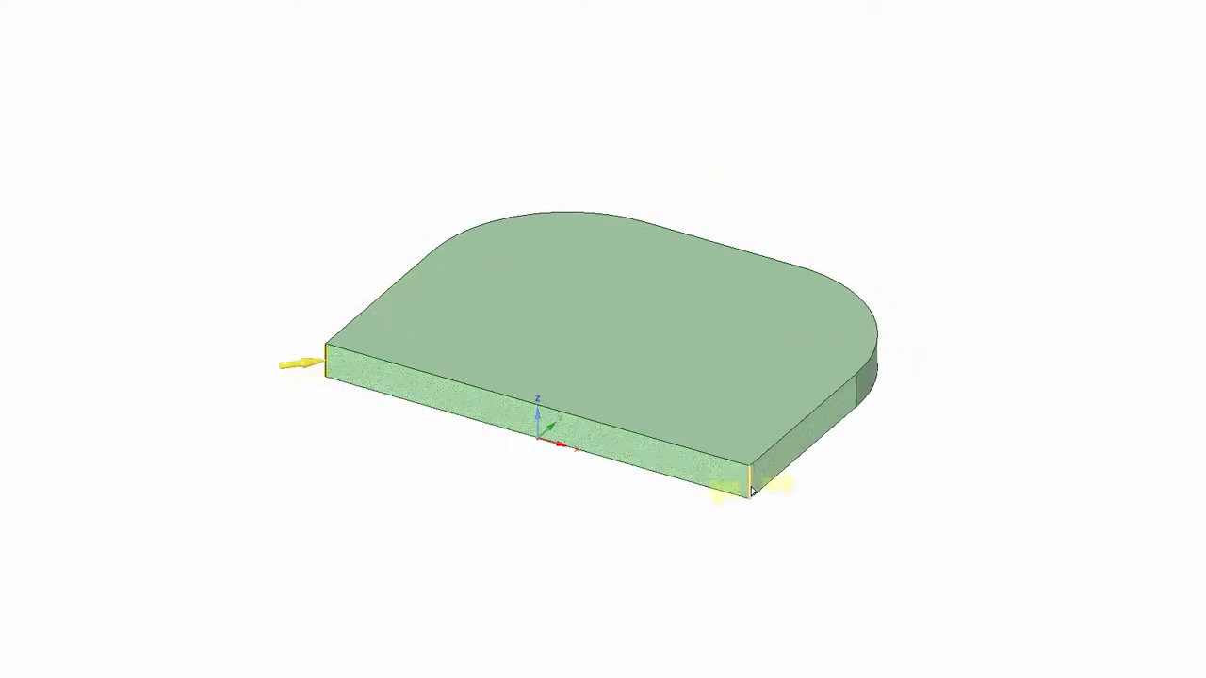
Select the green plate's side face with Pull to resize it.
{"action": "left_click", "coordinate": [565, 424]}
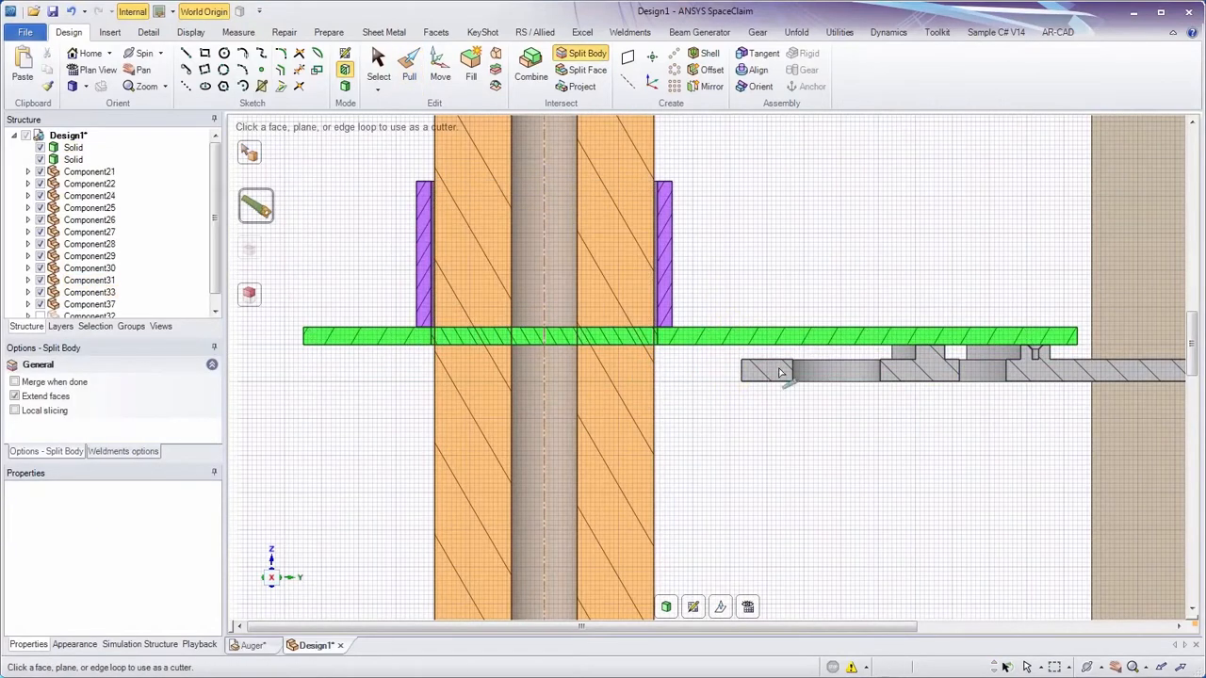
Split the section-view body using a face as cutter, then paste copied geometry into the casting.
{"action": "left_click", "coordinate": [542, 337]}
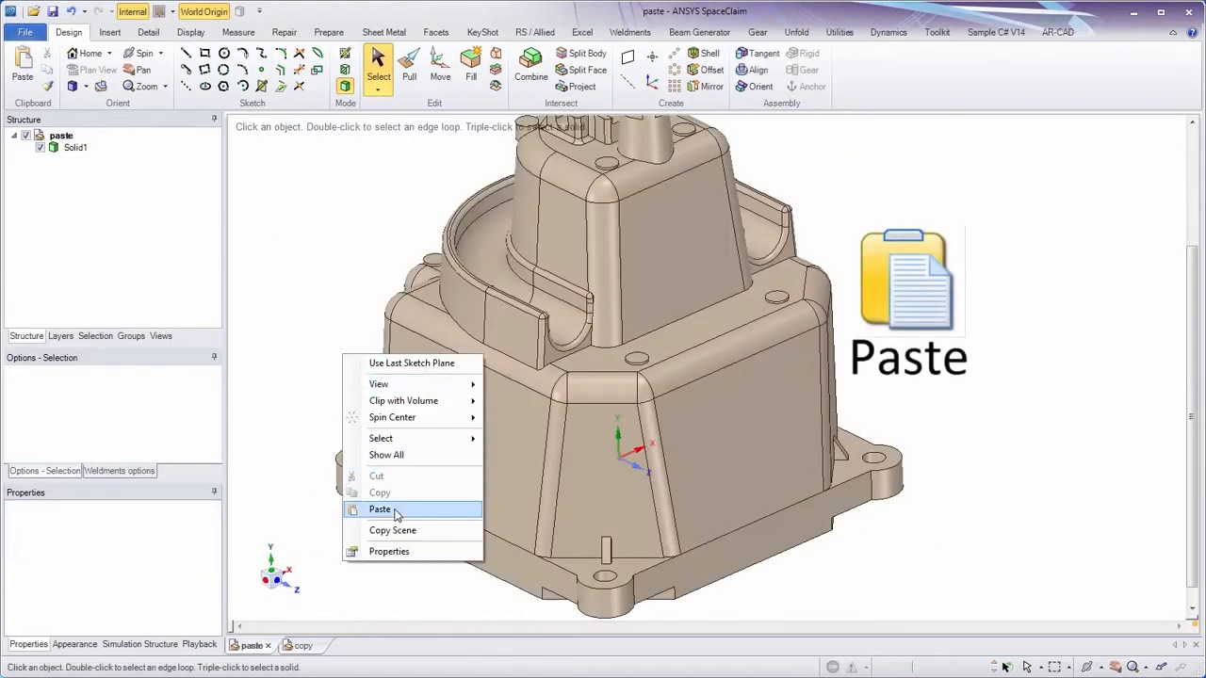
{"action": "left_click", "coordinate": [380, 509]}
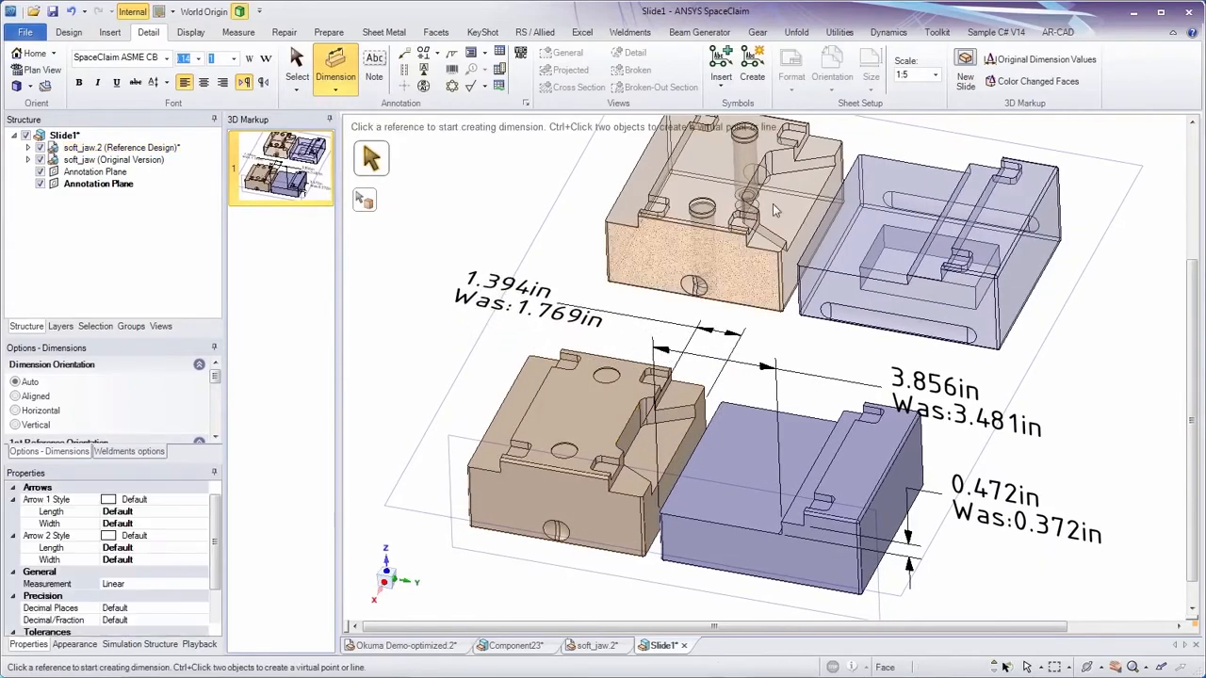
Add a soft-jaw markup dimension showing new and original values.
{"action": "left_click", "coordinate": [1037, 81]}
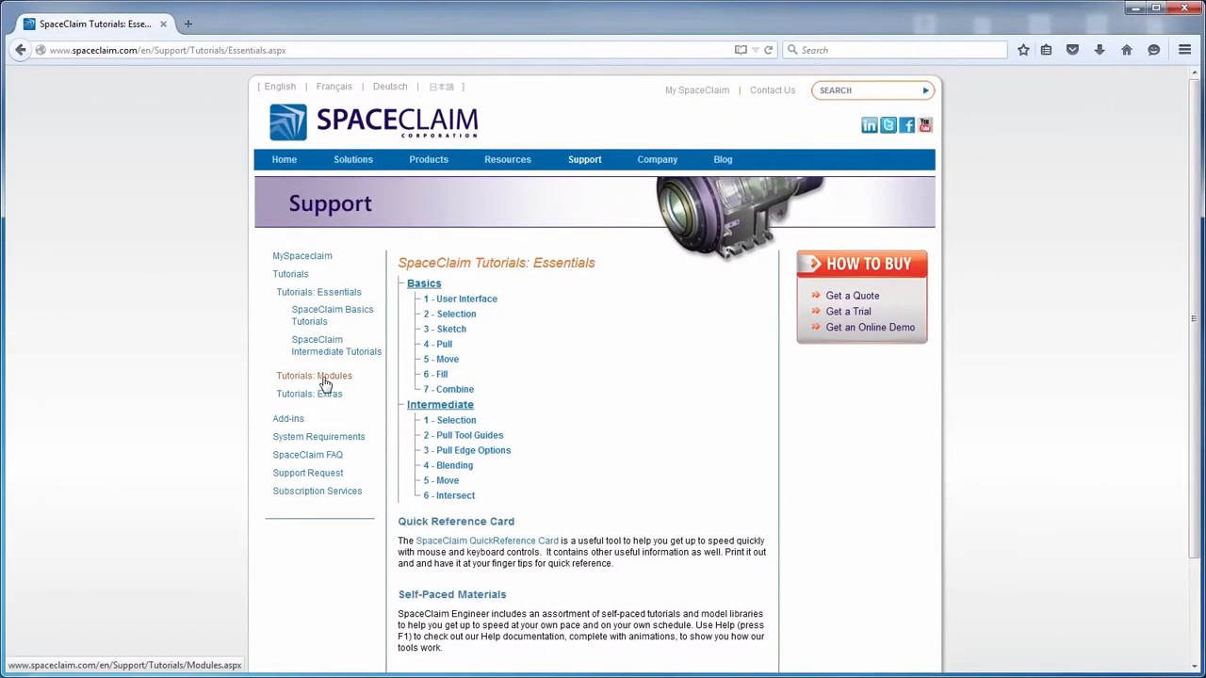
Open the Modules tutorials list, then scroll the F1 Pulling help topic.
{"action": "left_click", "coordinate": [313, 375]}
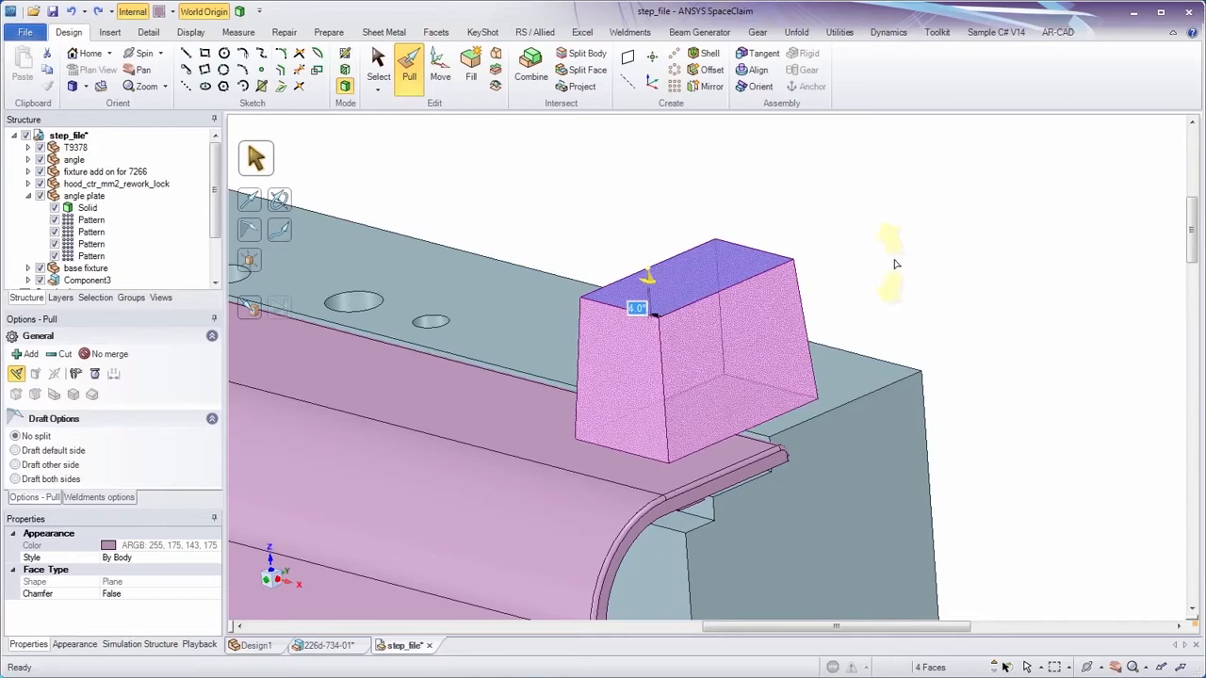
{"action": "mouse_move", "coordinate": [409, 71]}
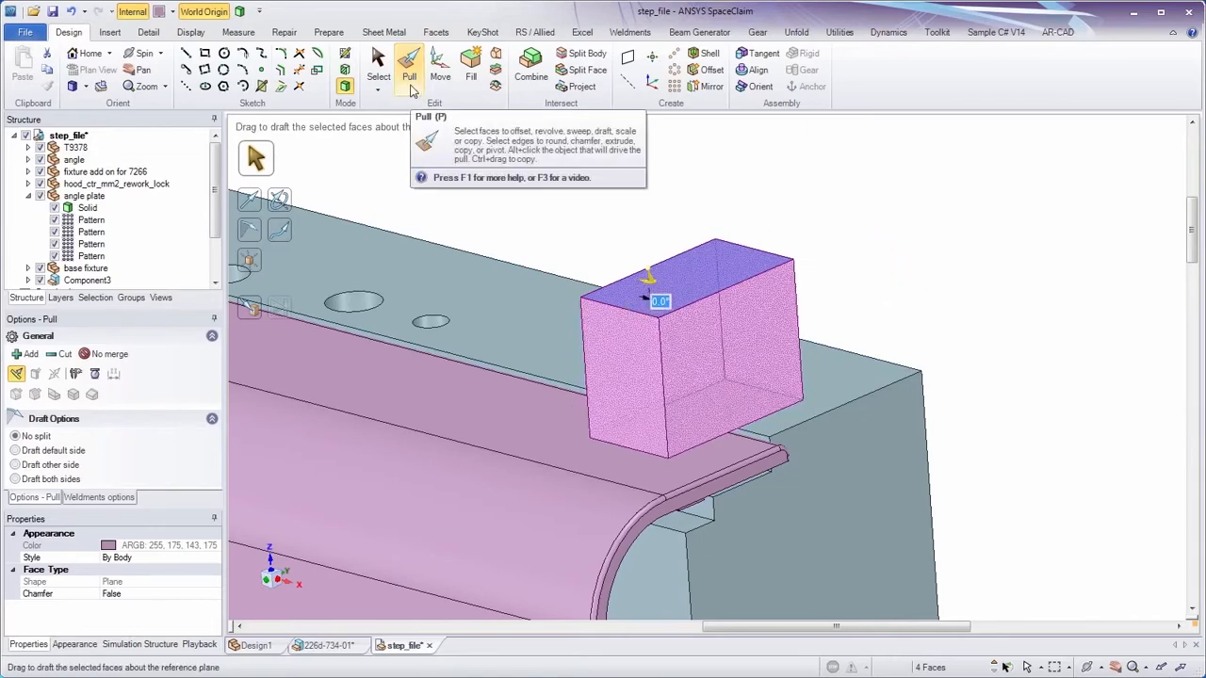
{"action": "key", "text": "f1"}
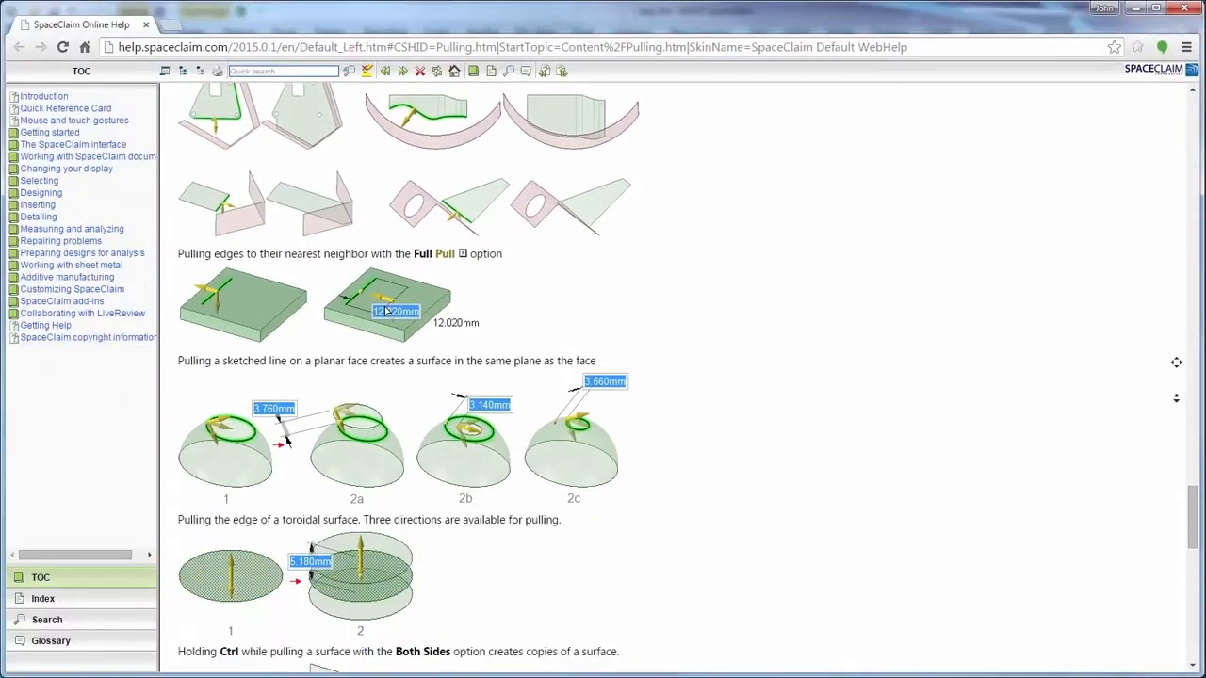
{"action": "scroll", "scroll_direction": "down", "scroll_amount": 3}
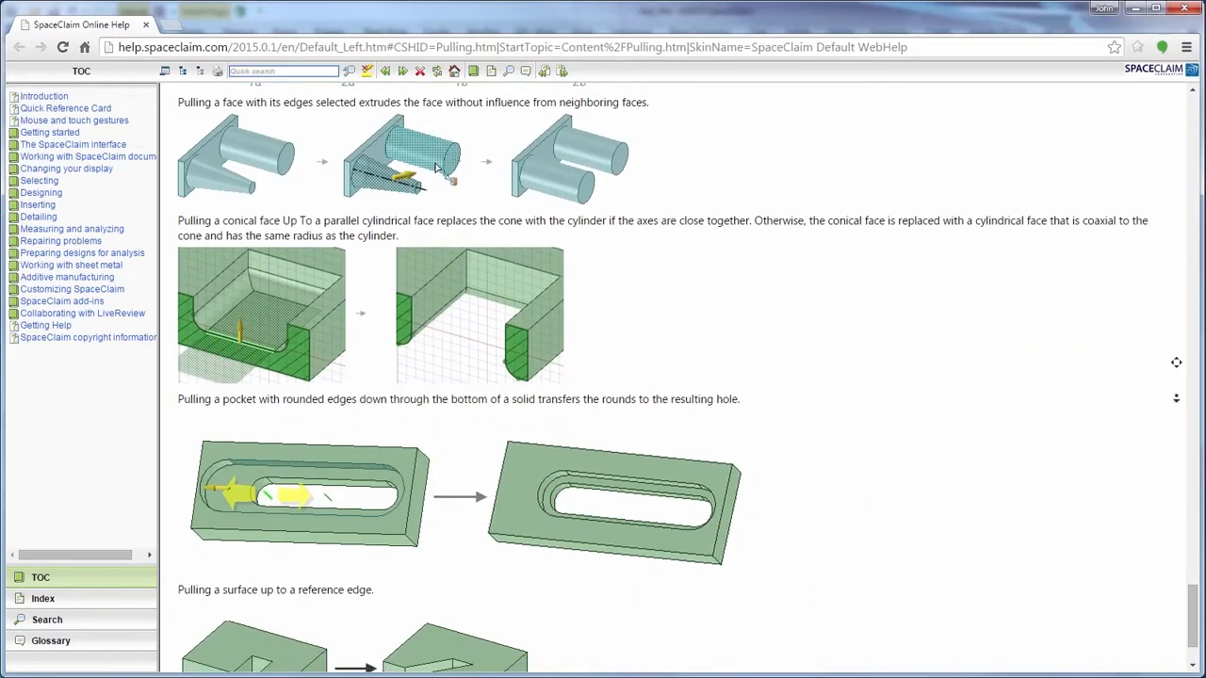